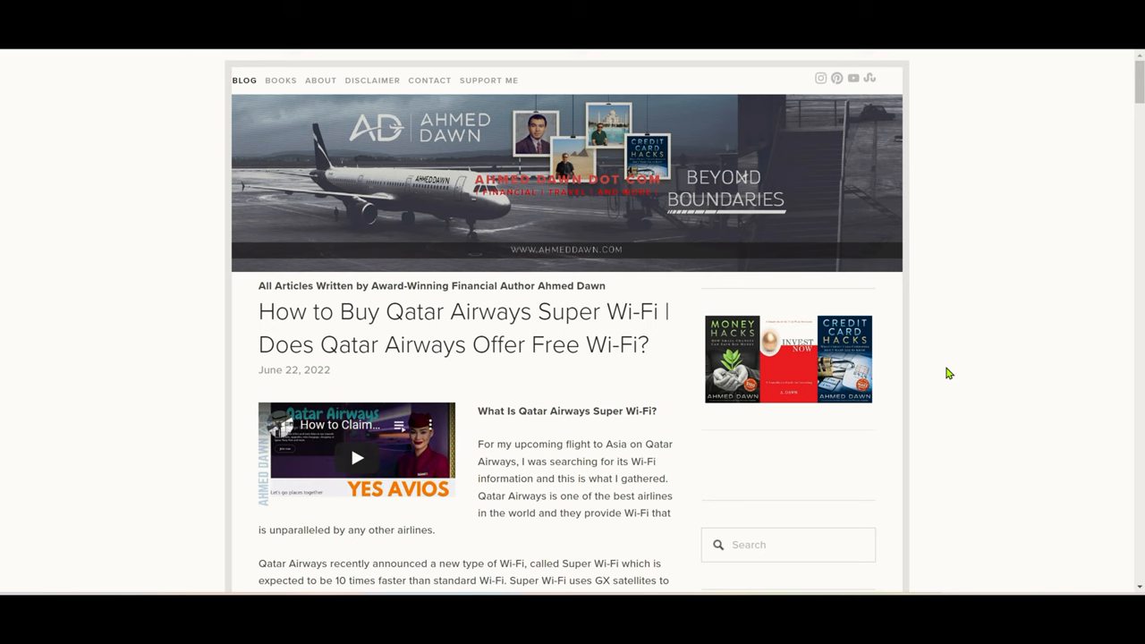
mouse_move(1012, 375)
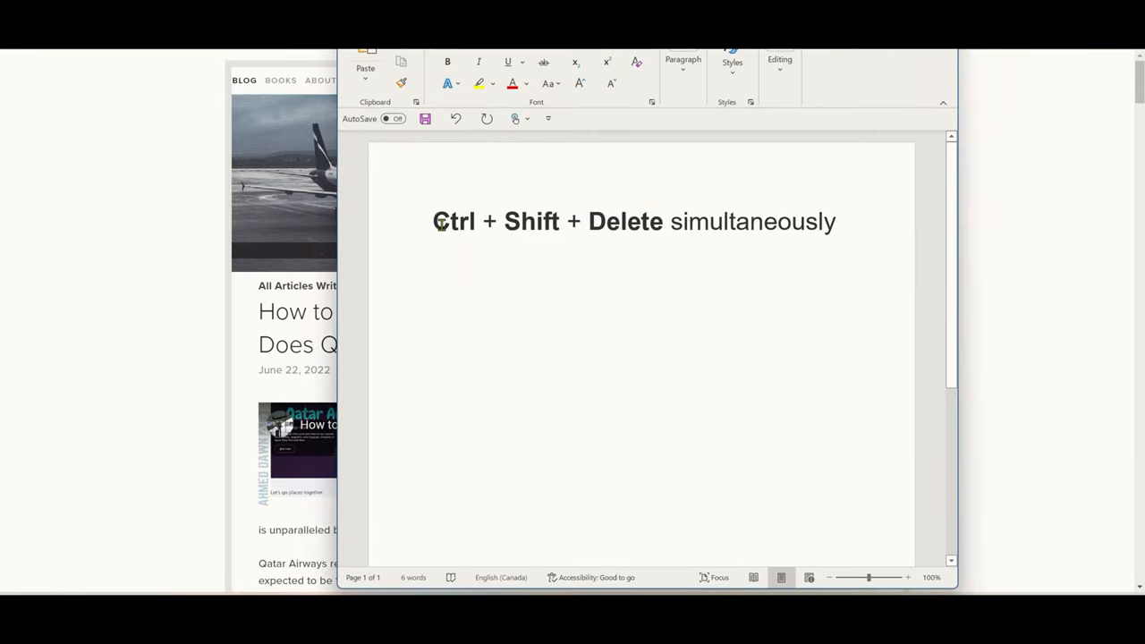
- Bring up Chrome's Clear browsing data dialog on the Basic tab with an all-time range
left_click(778, 222)
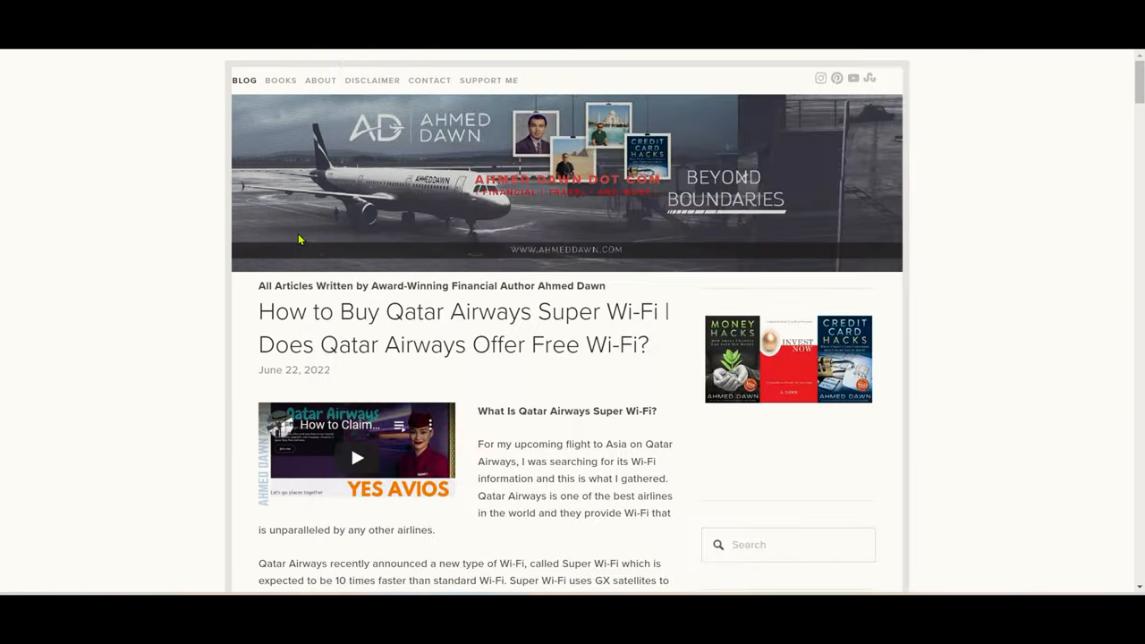
mouse_move(1112, 313)
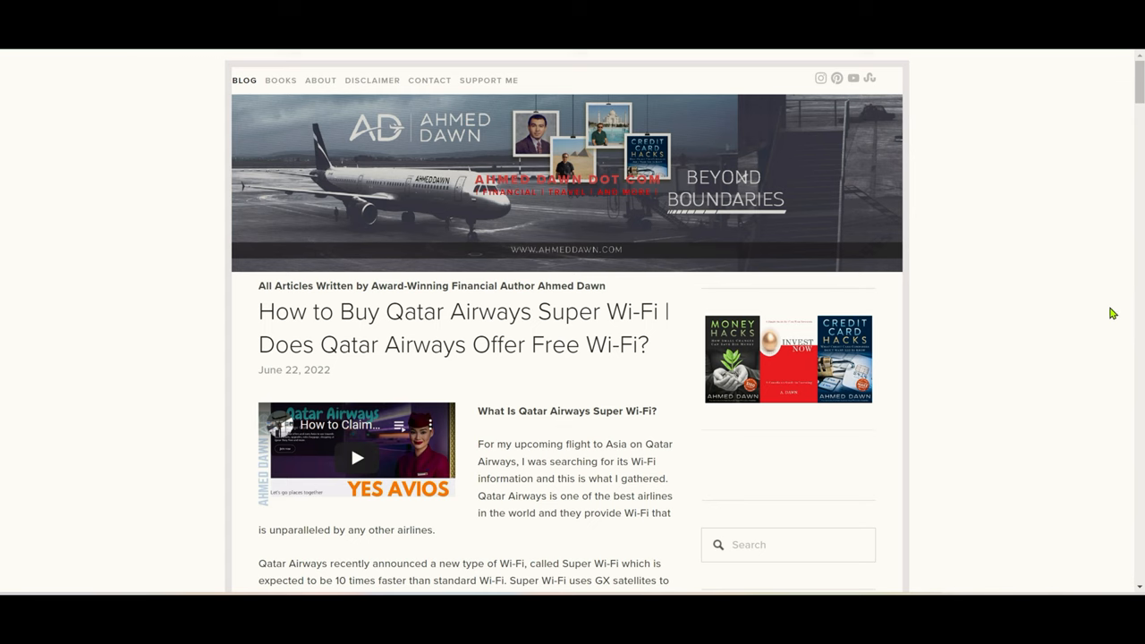
mouse_move(1118, 340)
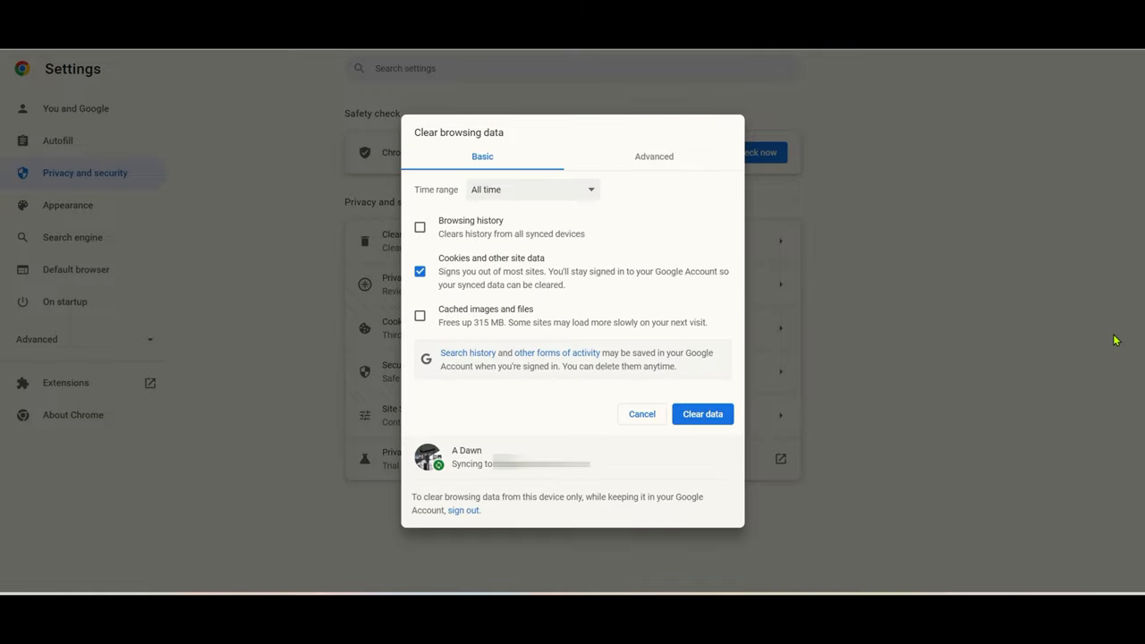
mouse_move(624, 234)
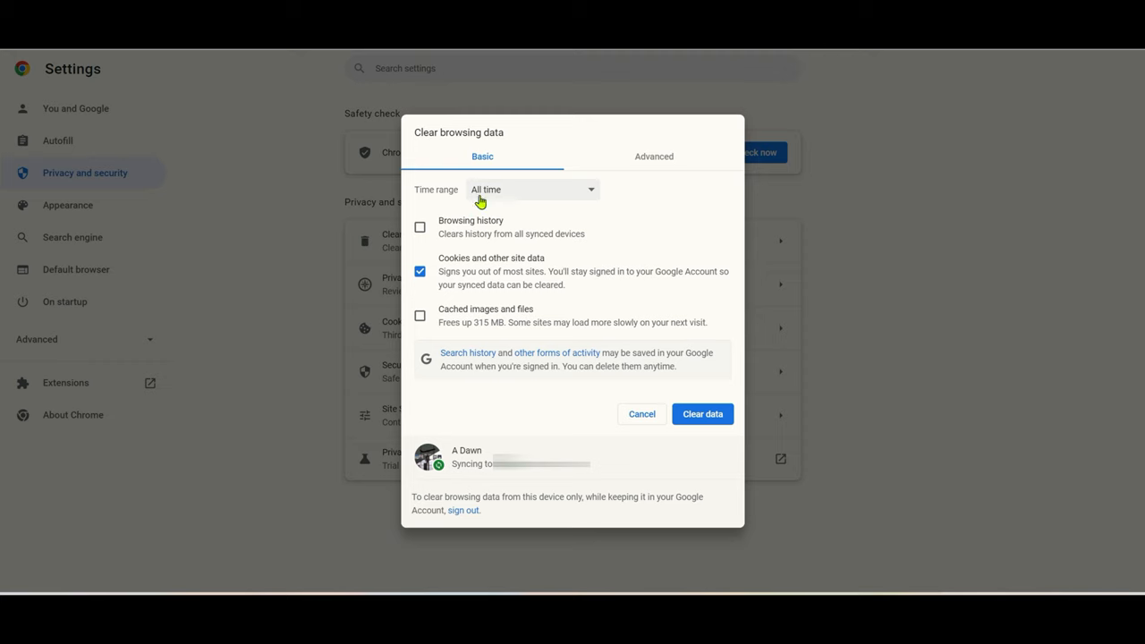
mouse_move(479, 184)
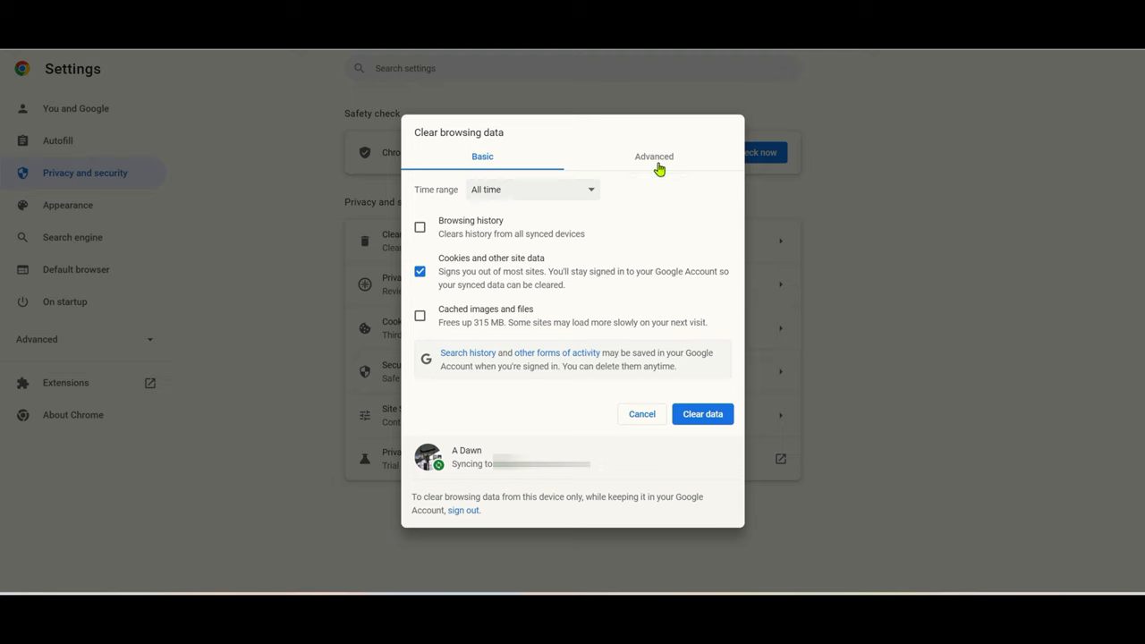
mouse_move(443, 243)
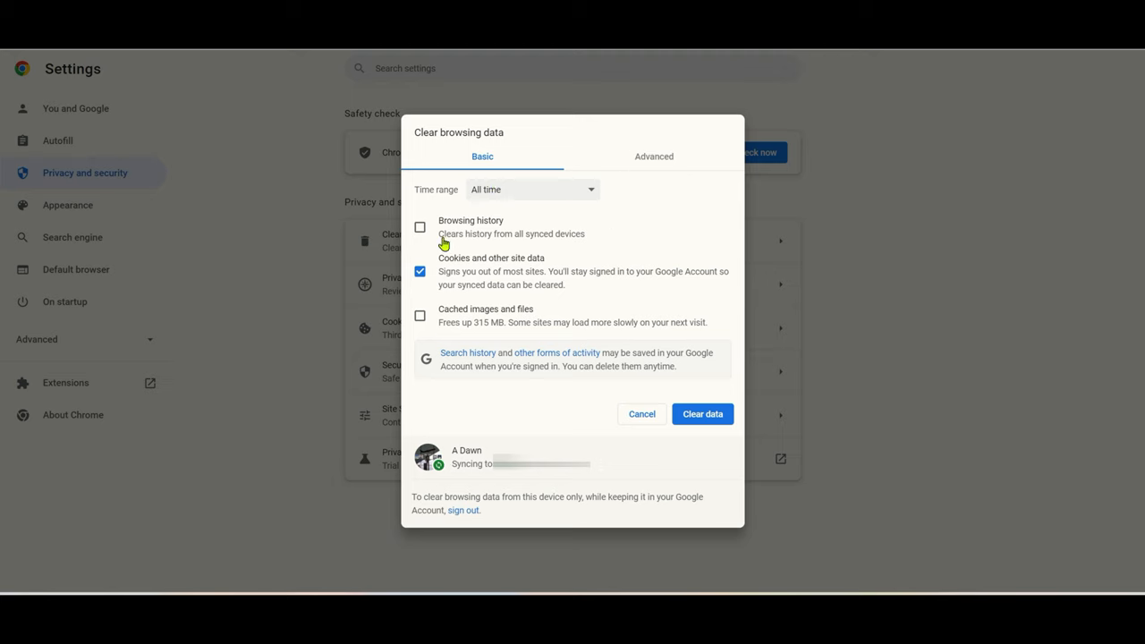
mouse_move(476, 276)
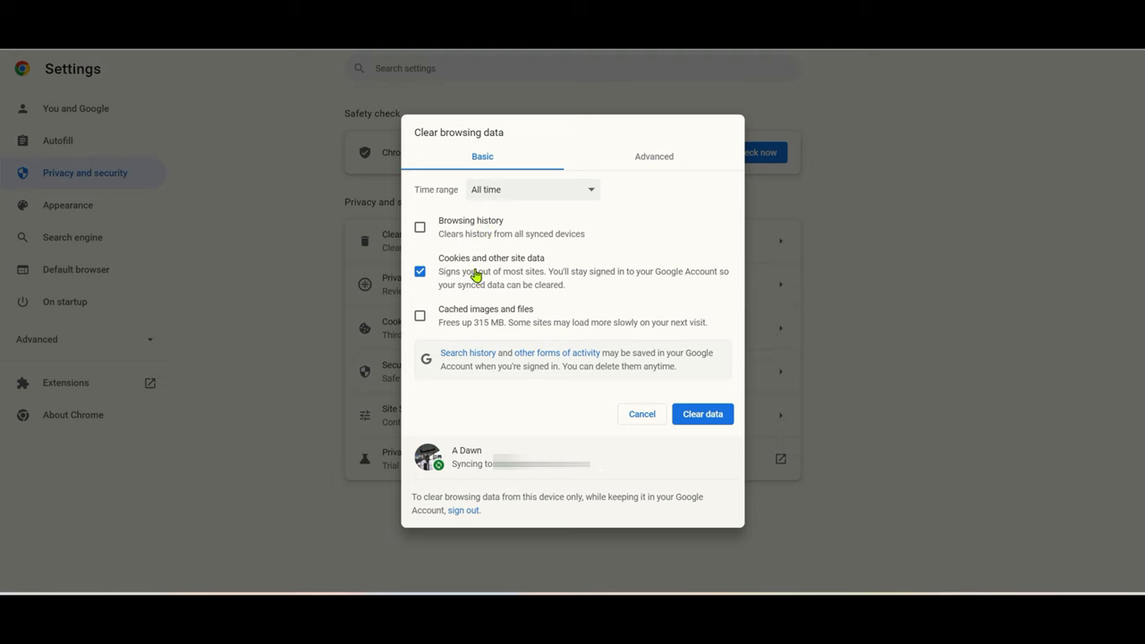
mouse_move(542, 343)
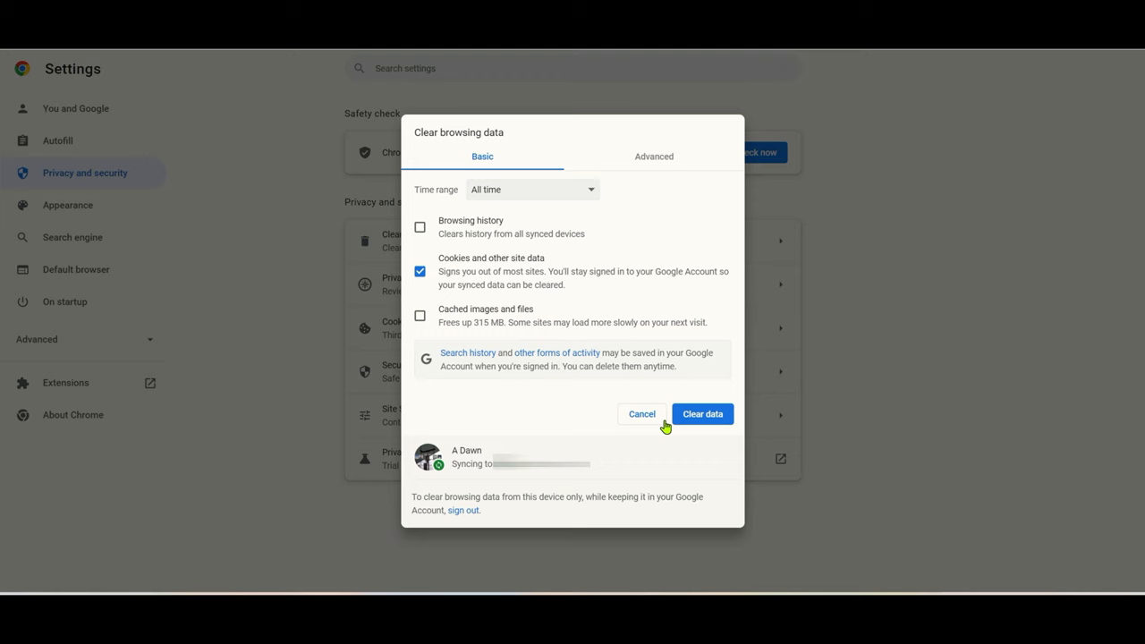
mouse_move(665, 425)
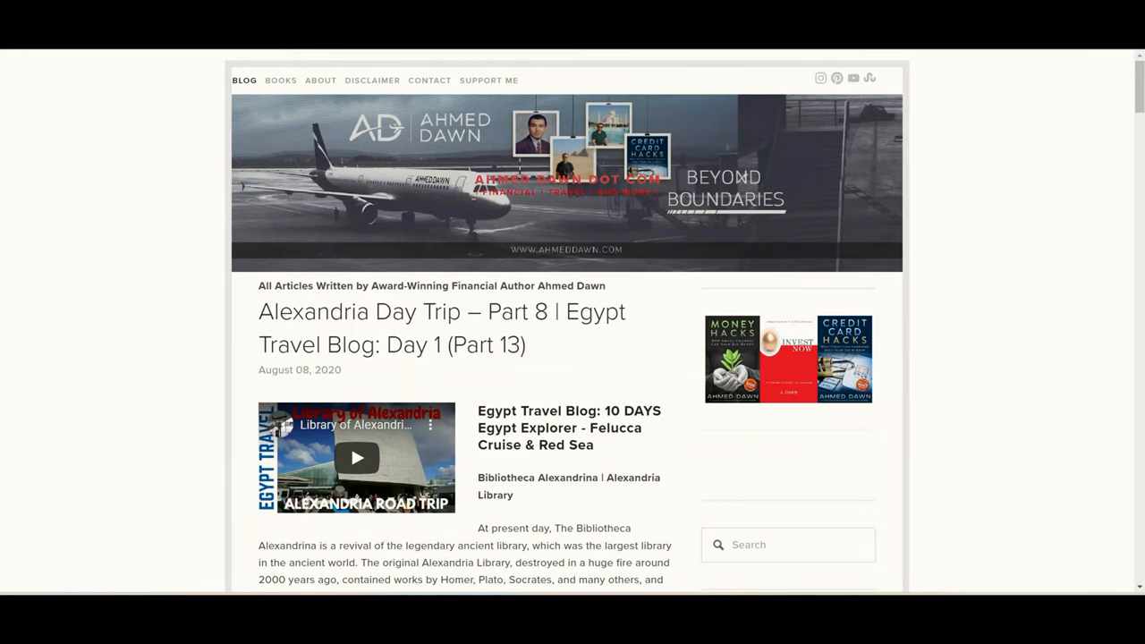
mouse_move(1019, 398)
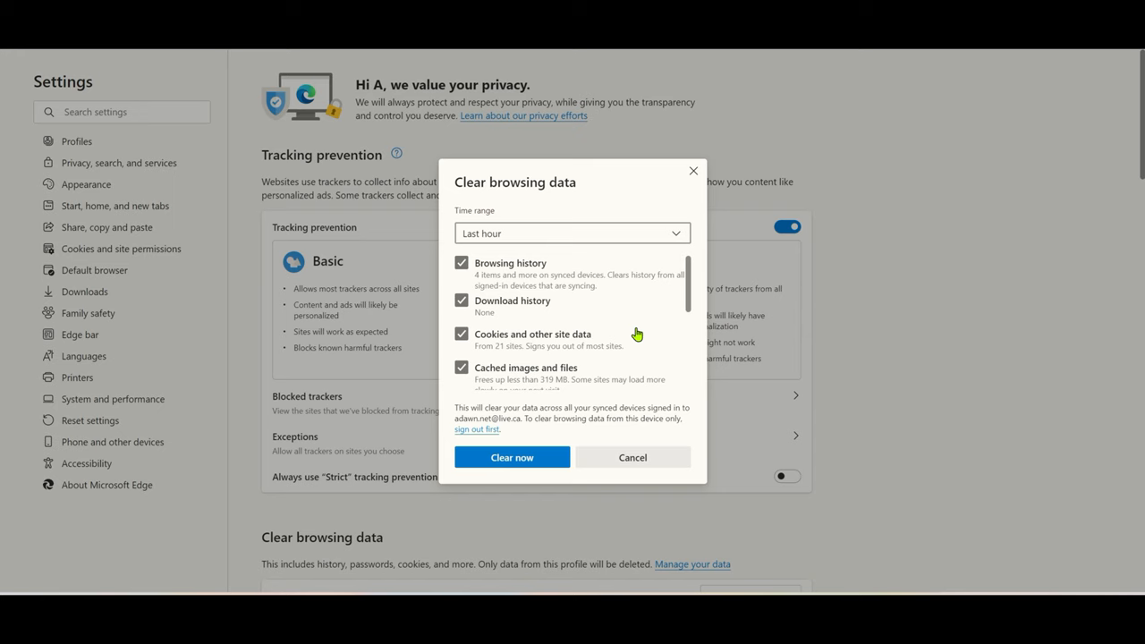
mouse_move(691, 286)
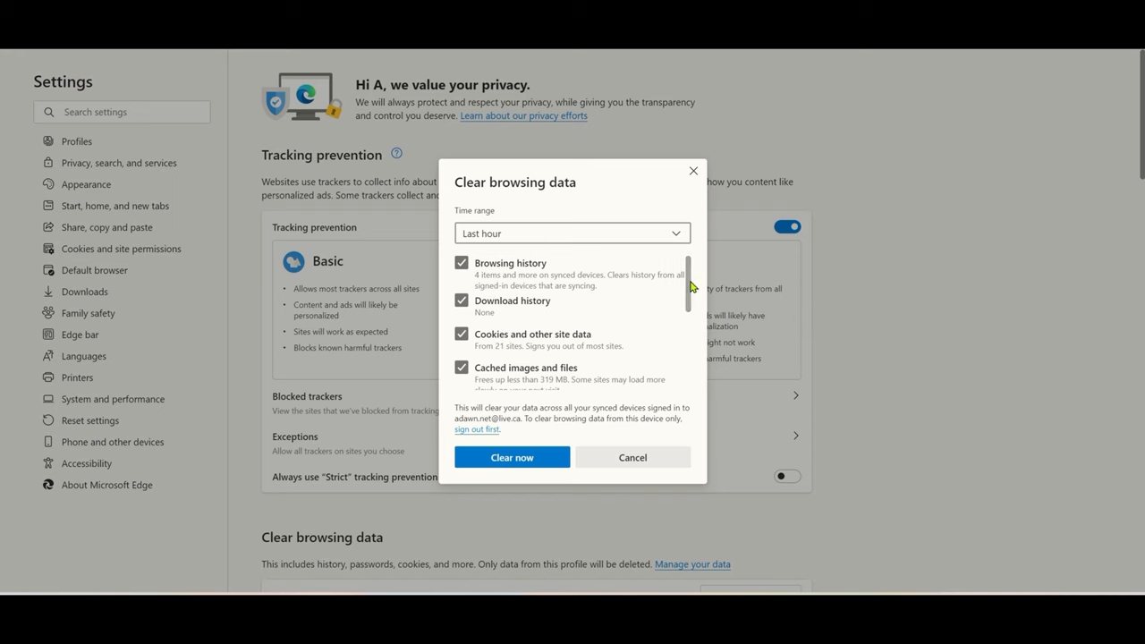
- Review Edge's Clear browsing data dialog with history, downloads, cookies and cache ticked
scroll("down", 3)
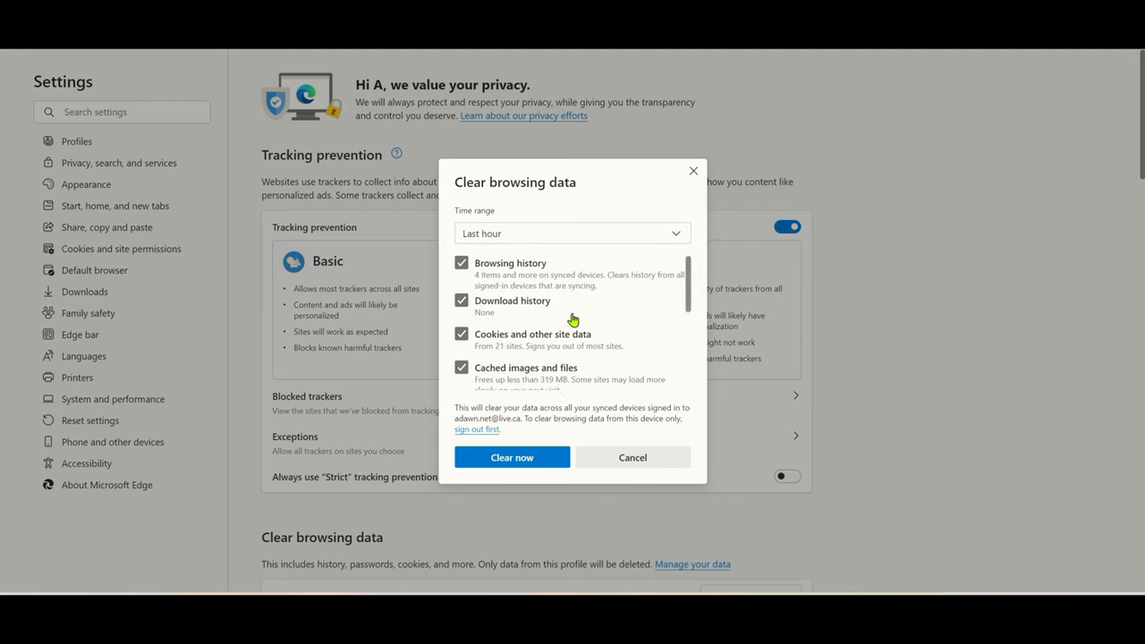
mouse_move(543, 349)
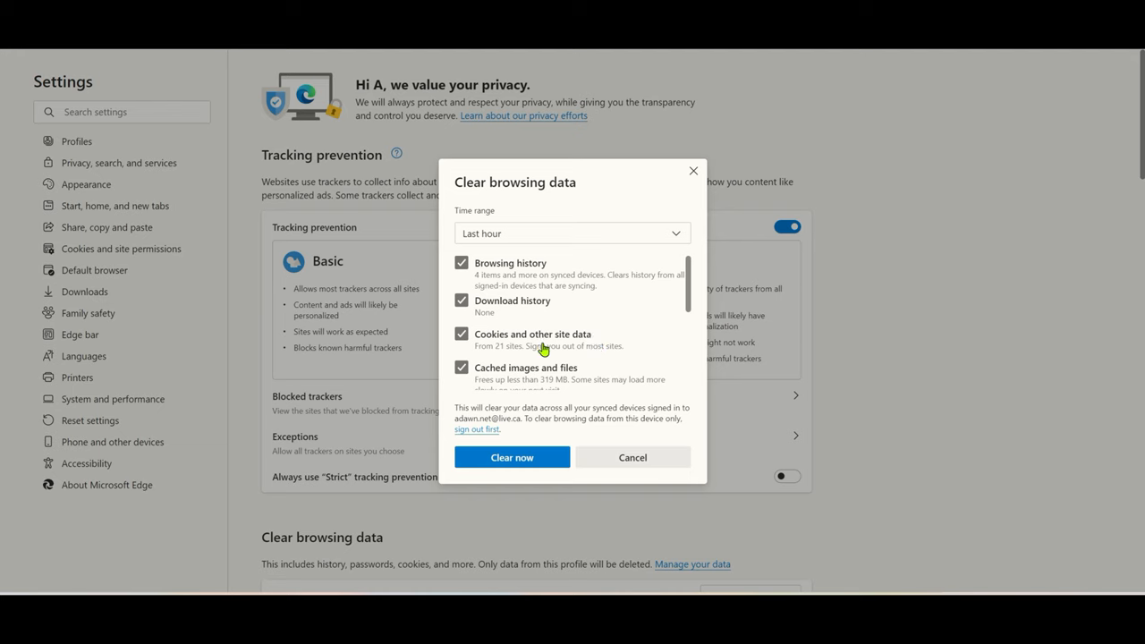
mouse_move(719, 443)
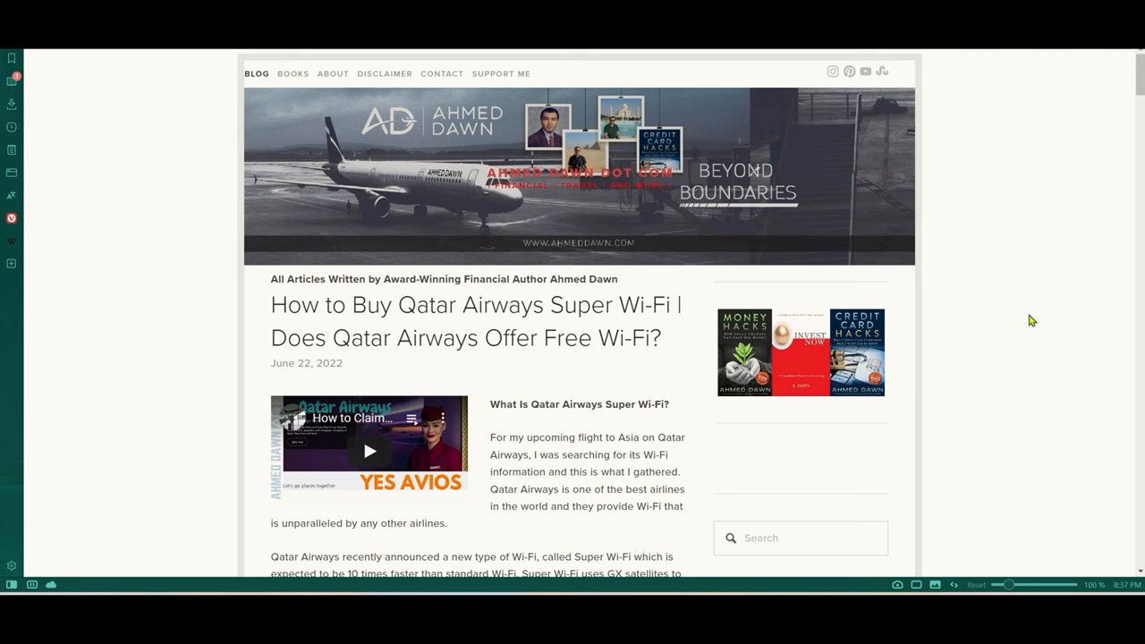
mouse_move(1119, 371)
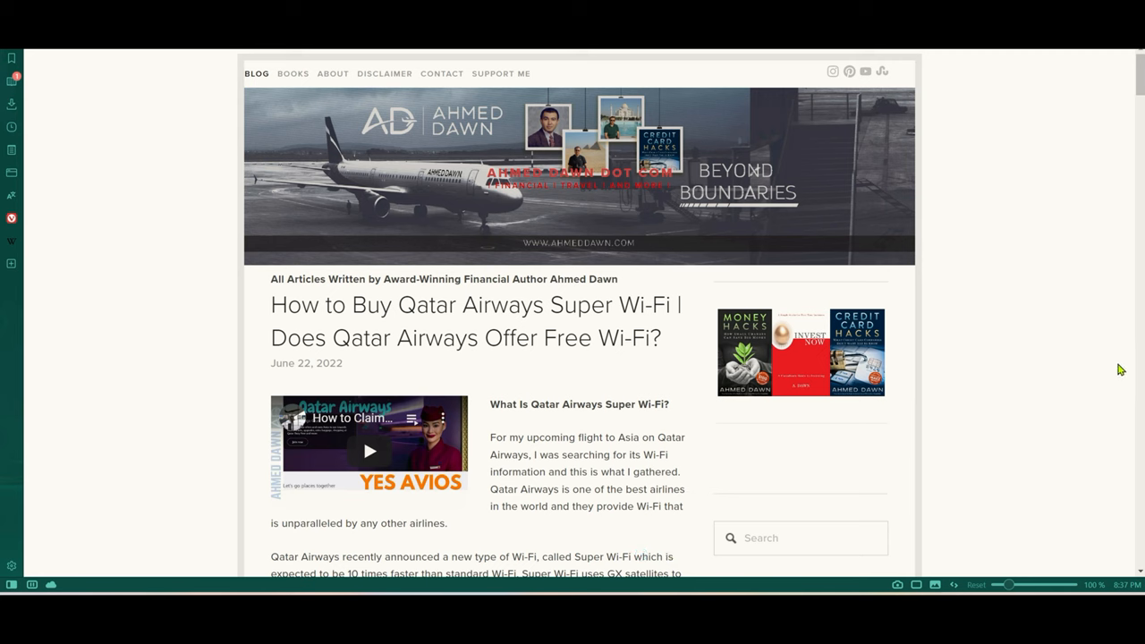
mouse_move(998, 319)
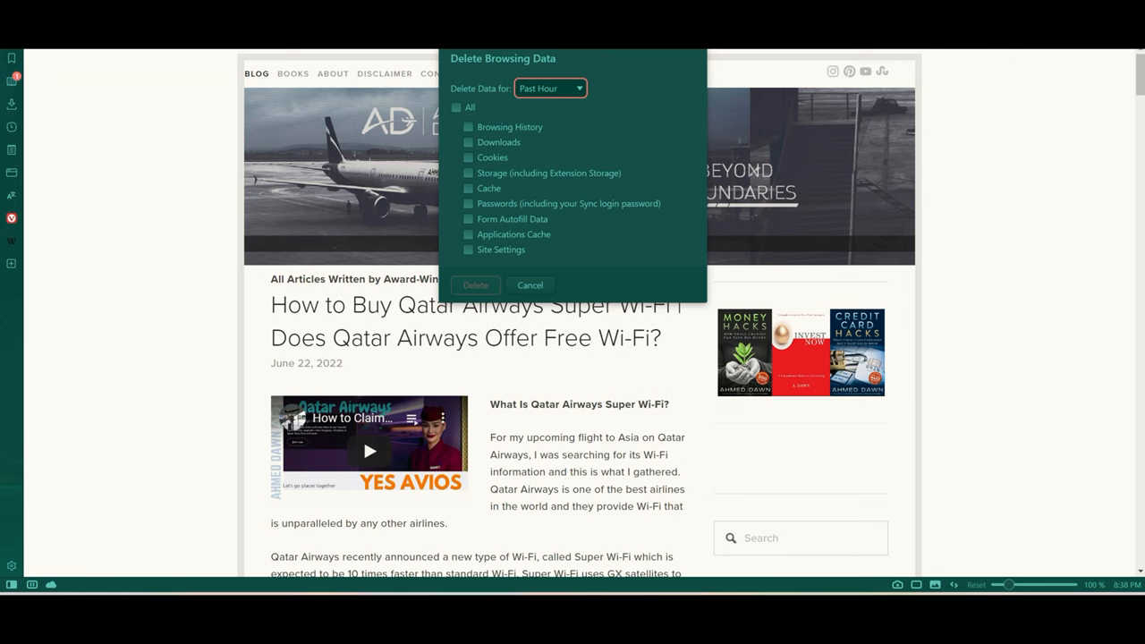
mouse_move(564, 118)
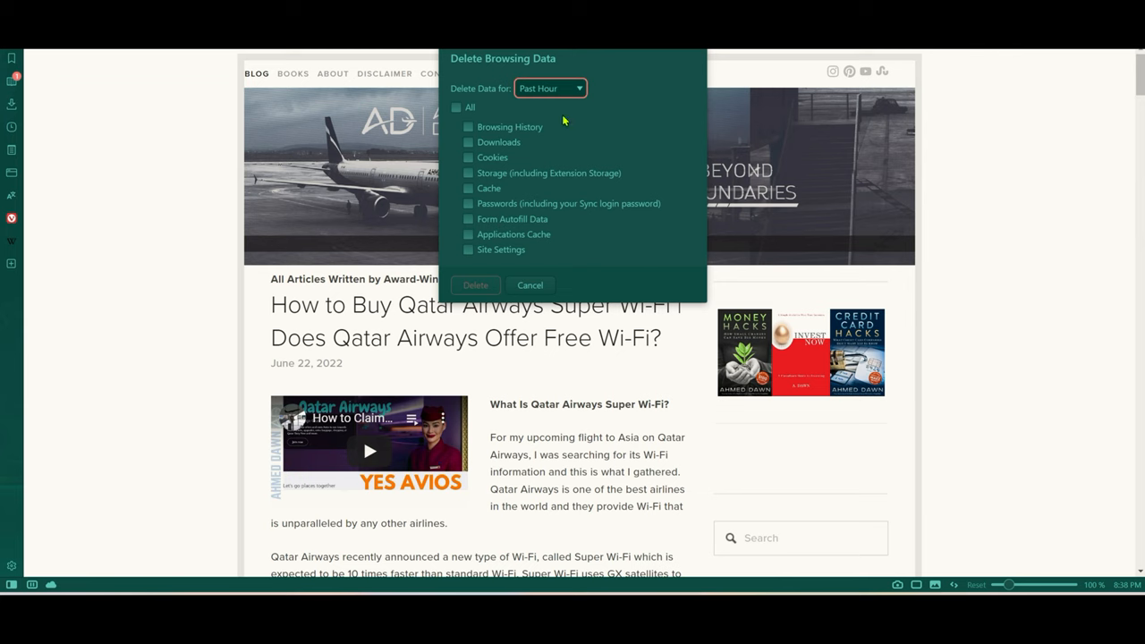
mouse_move(480, 143)
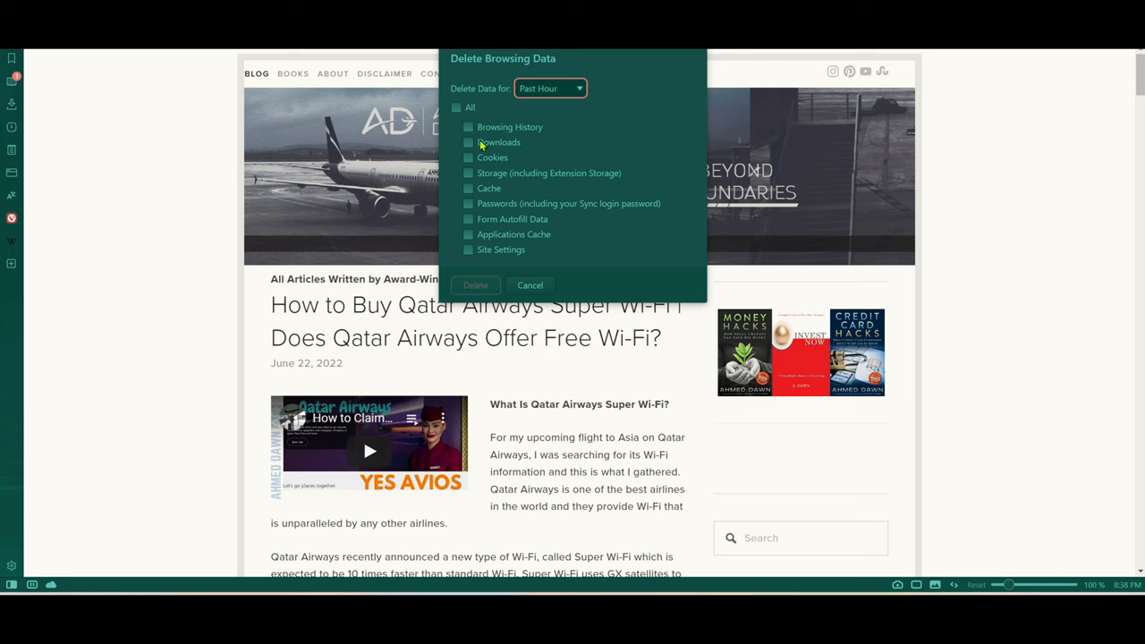
mouse_move(598, 150)
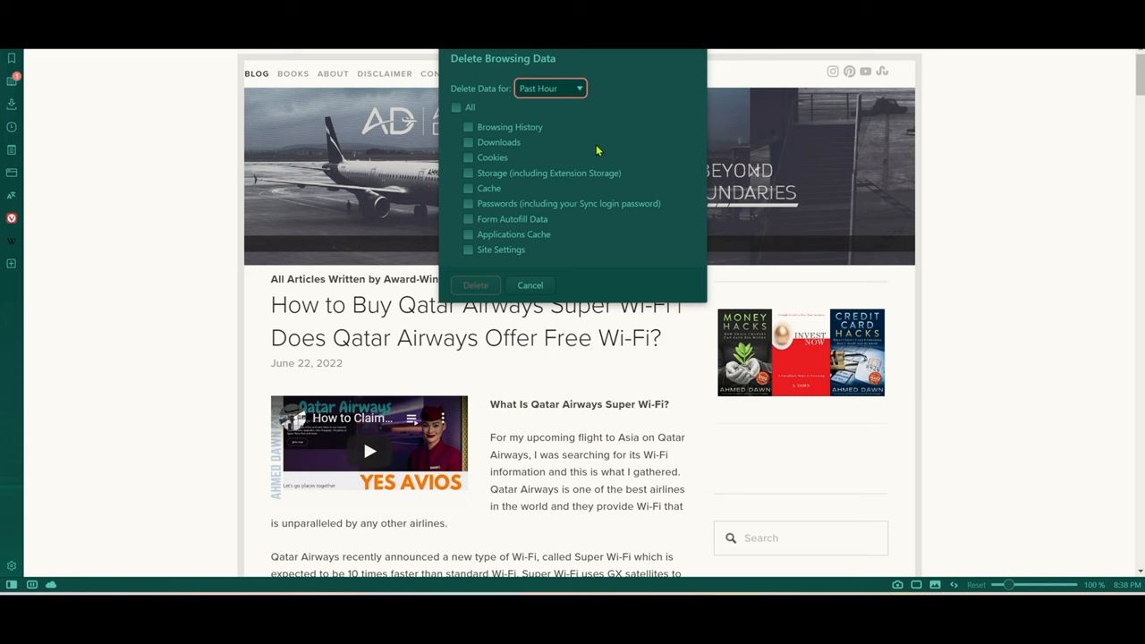
mouse_move(610, 143)
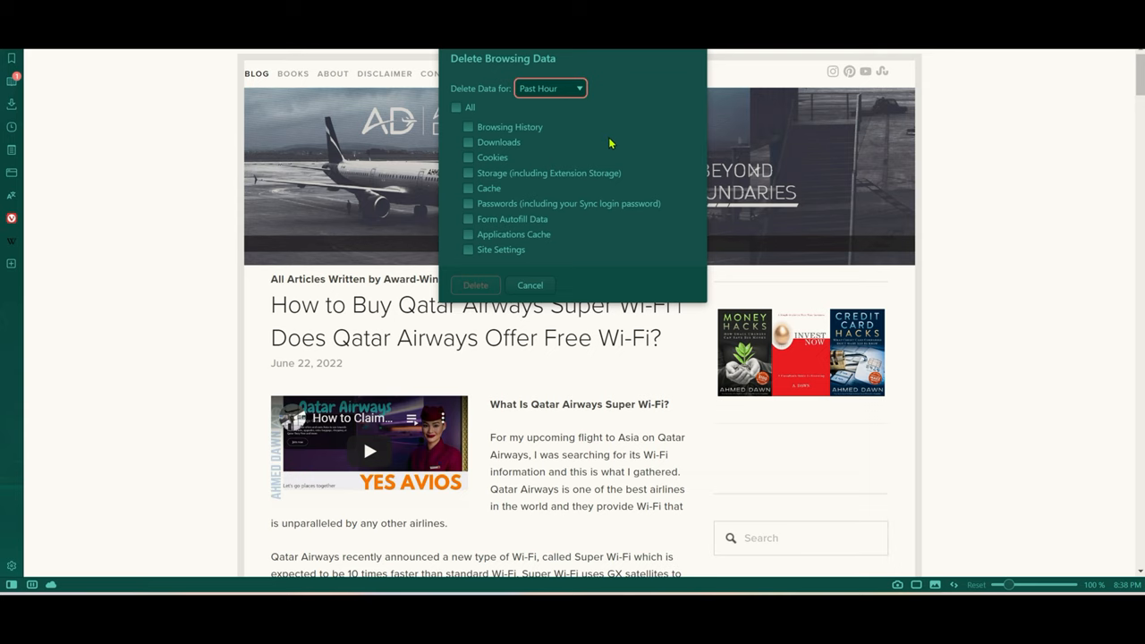